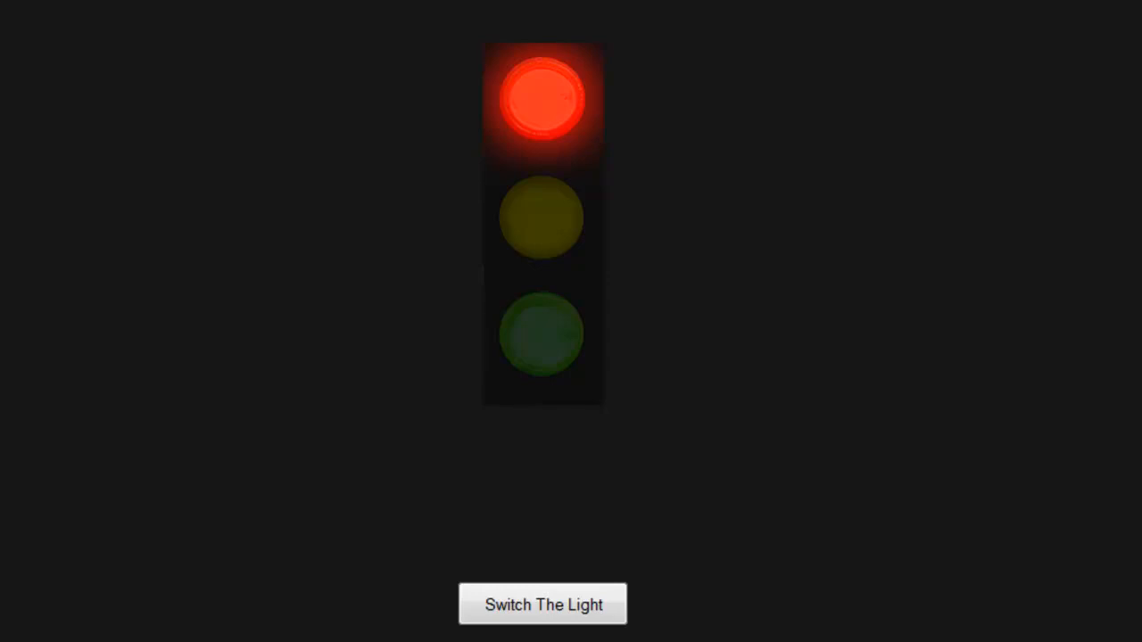
mouse_move(1062, 616)
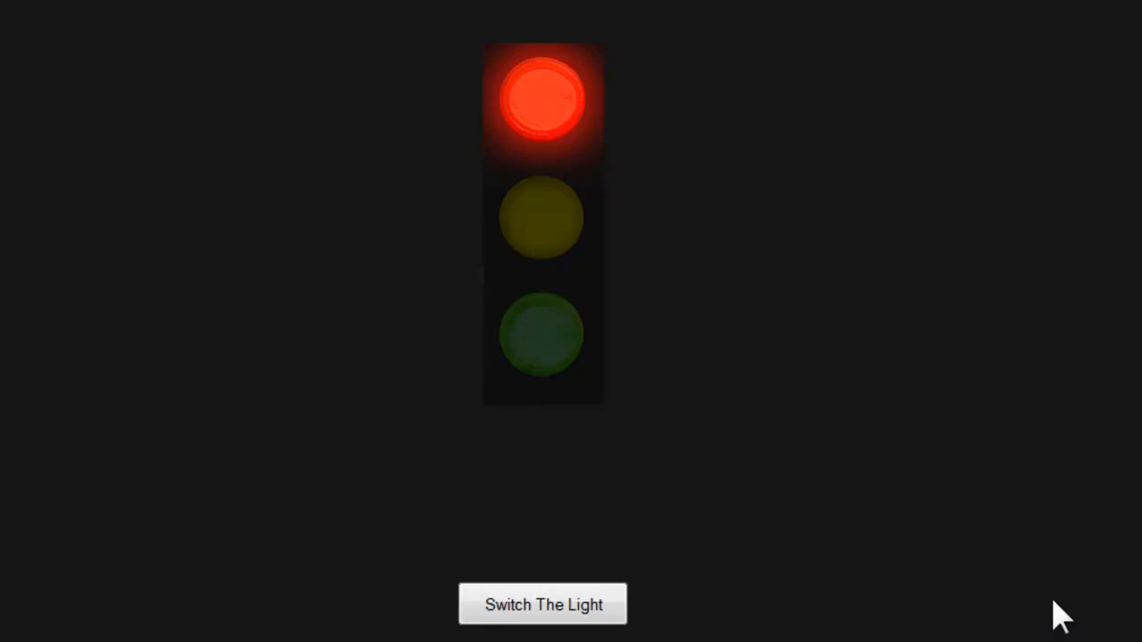
- Switch from the red-light traffic page in the browser to its lightSwitch script source
click(542, 605)
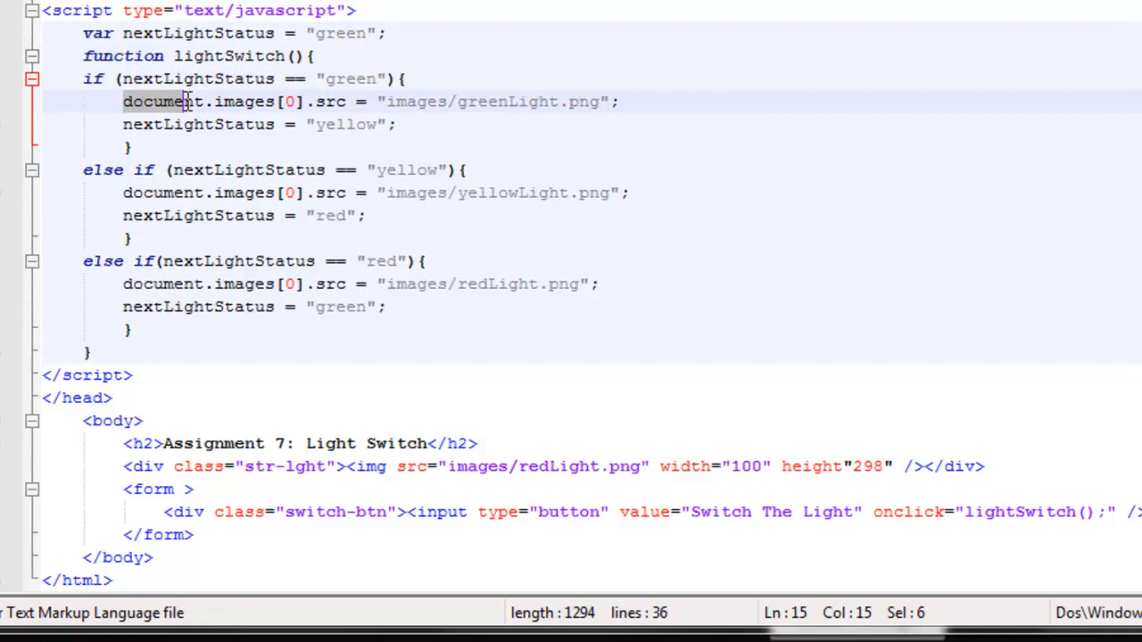
click(187, 138)
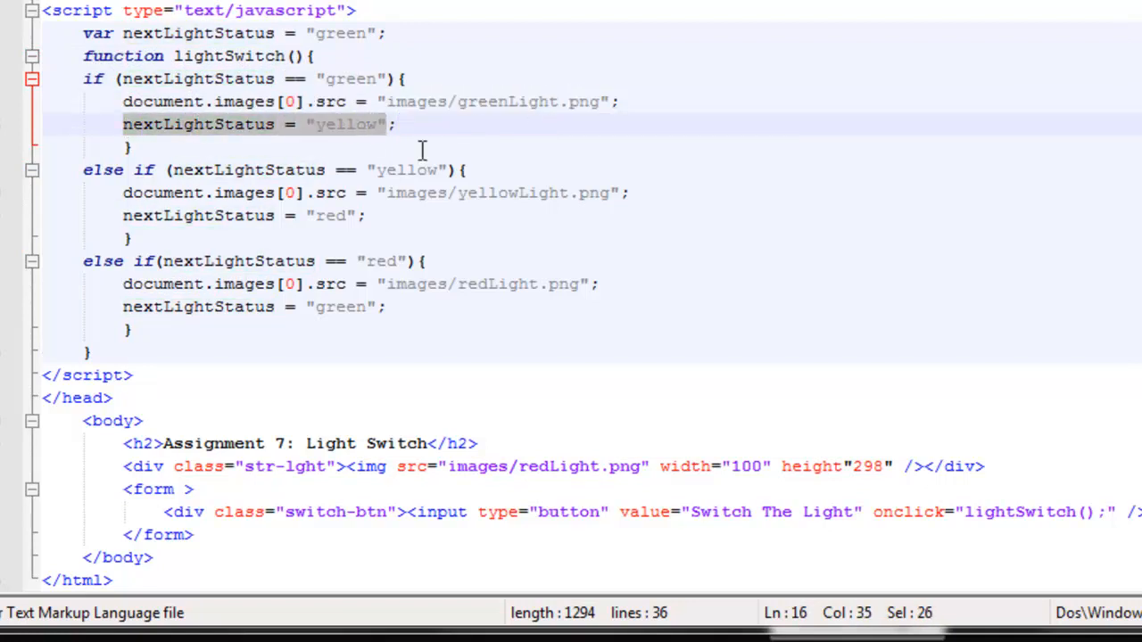
mouse_move(826, 520)
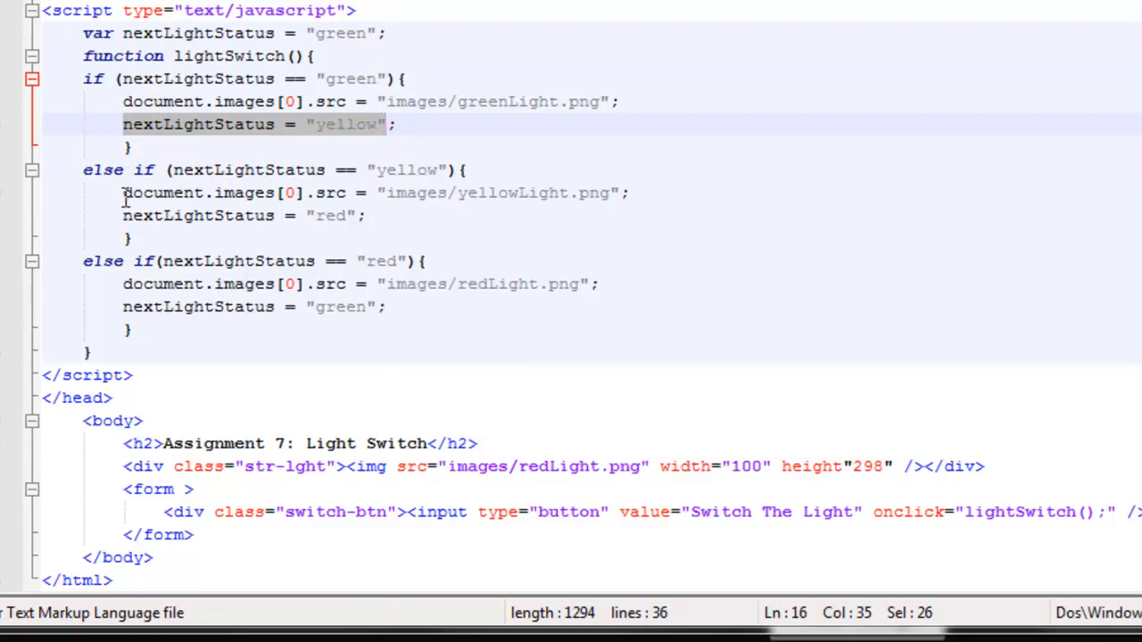
mouse_move(616, 197)
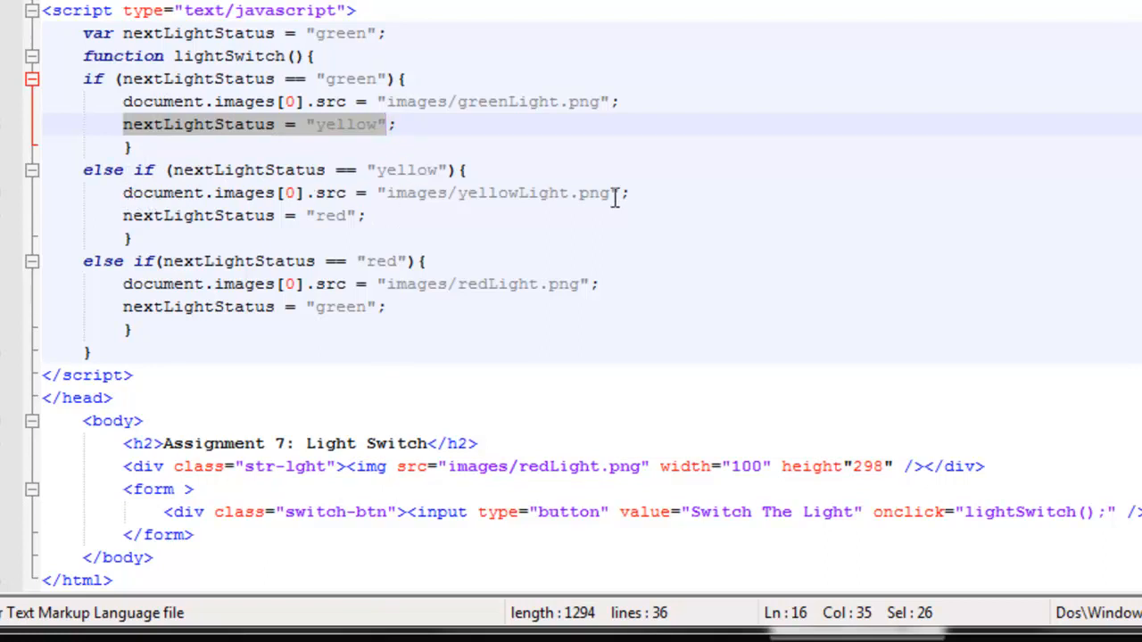
mouse_move(159, 230)
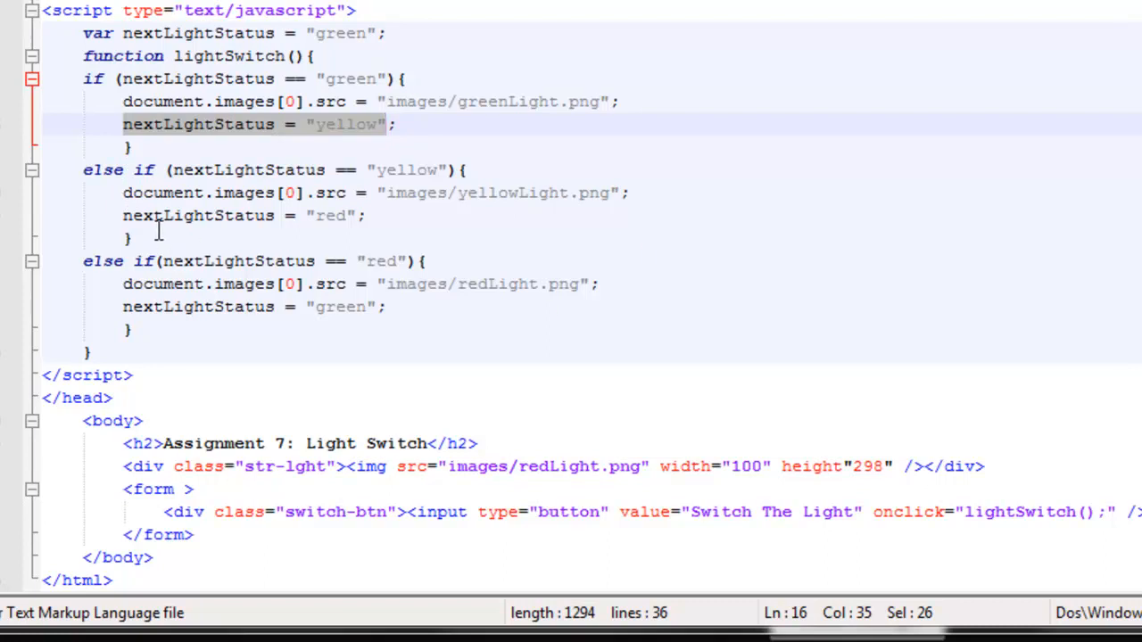
mouse_move(256, 346)
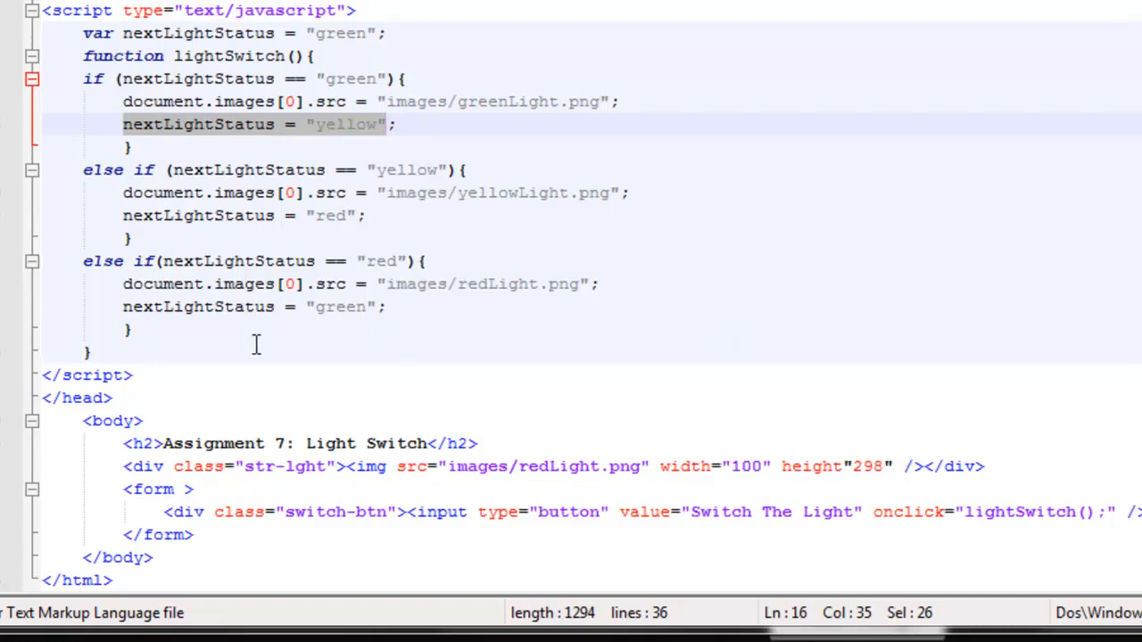
mouse_move(256, 345)
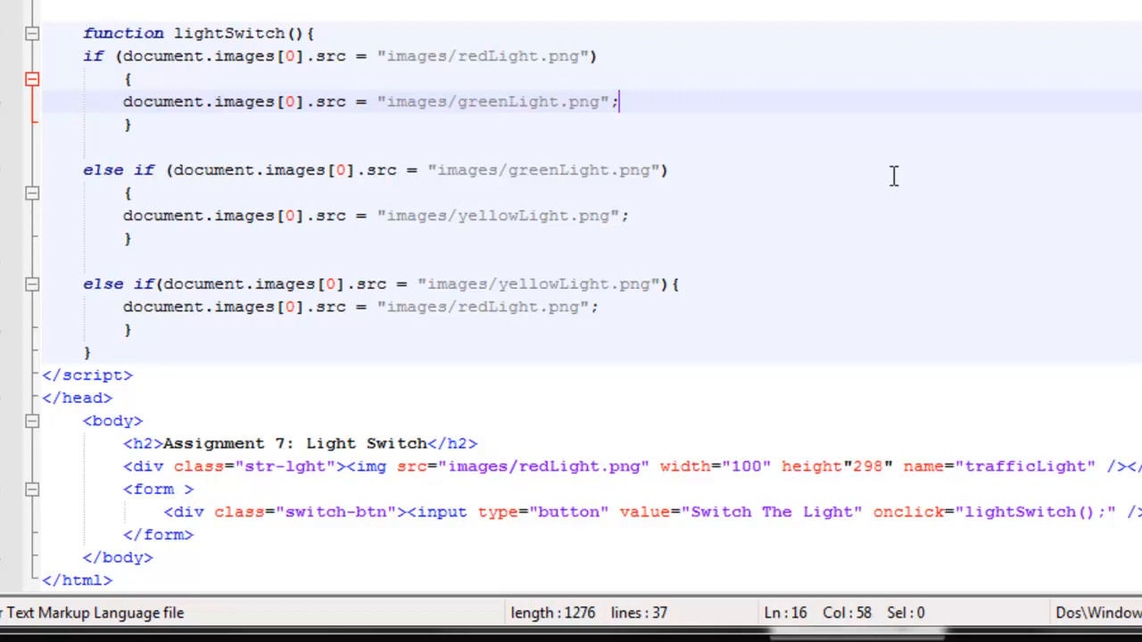
mouse_move(689, 490)
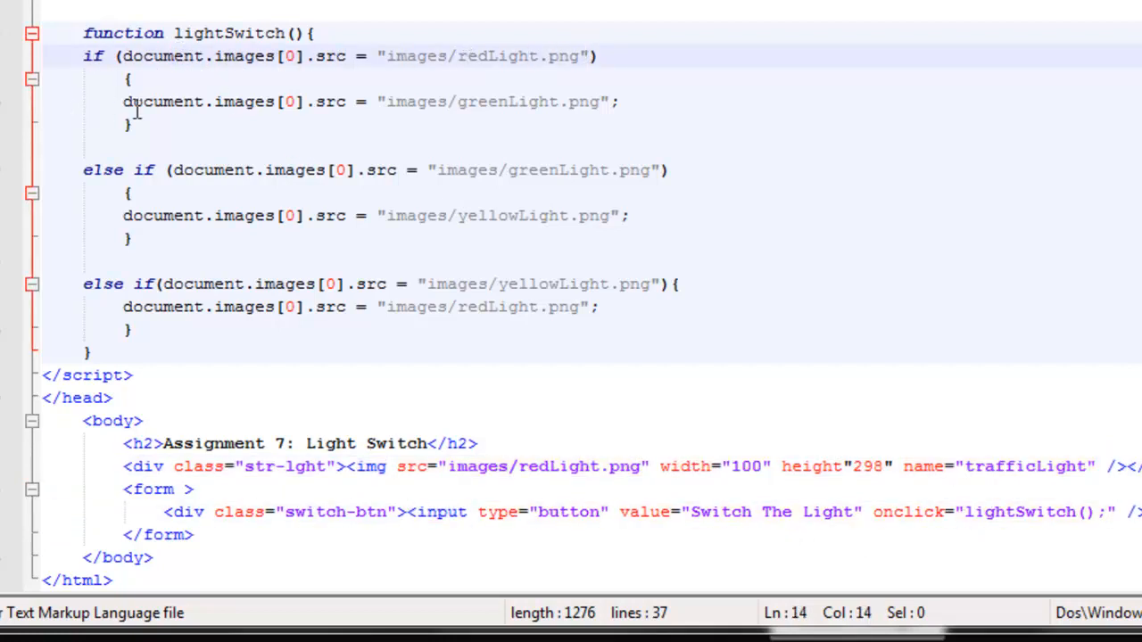
mouse_move(535, 107)
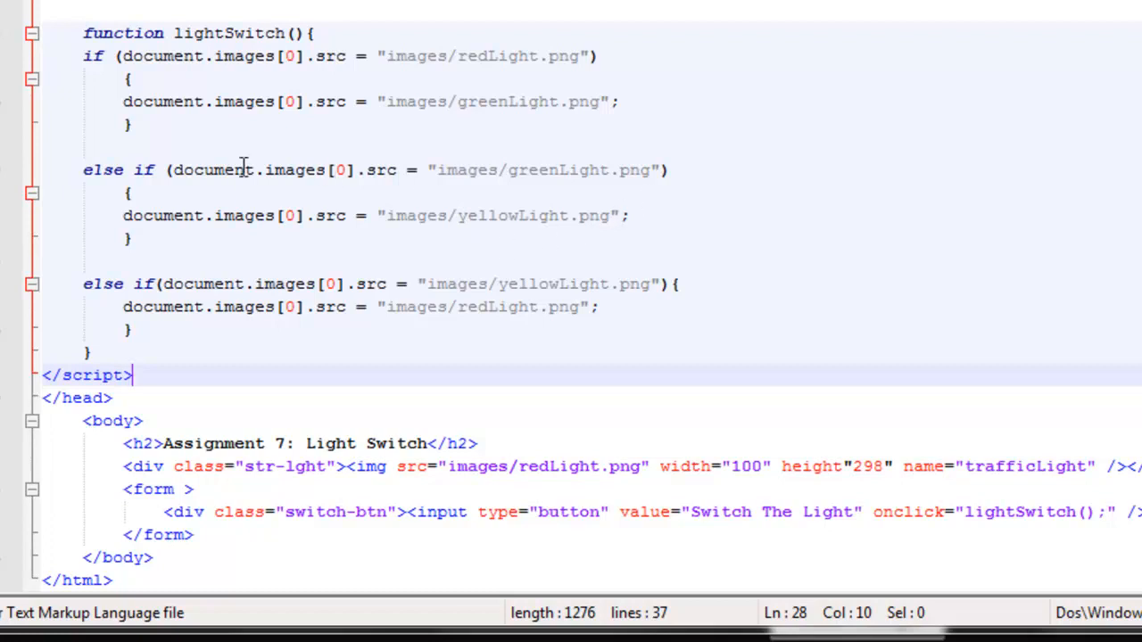
mouse_move(426, 169)
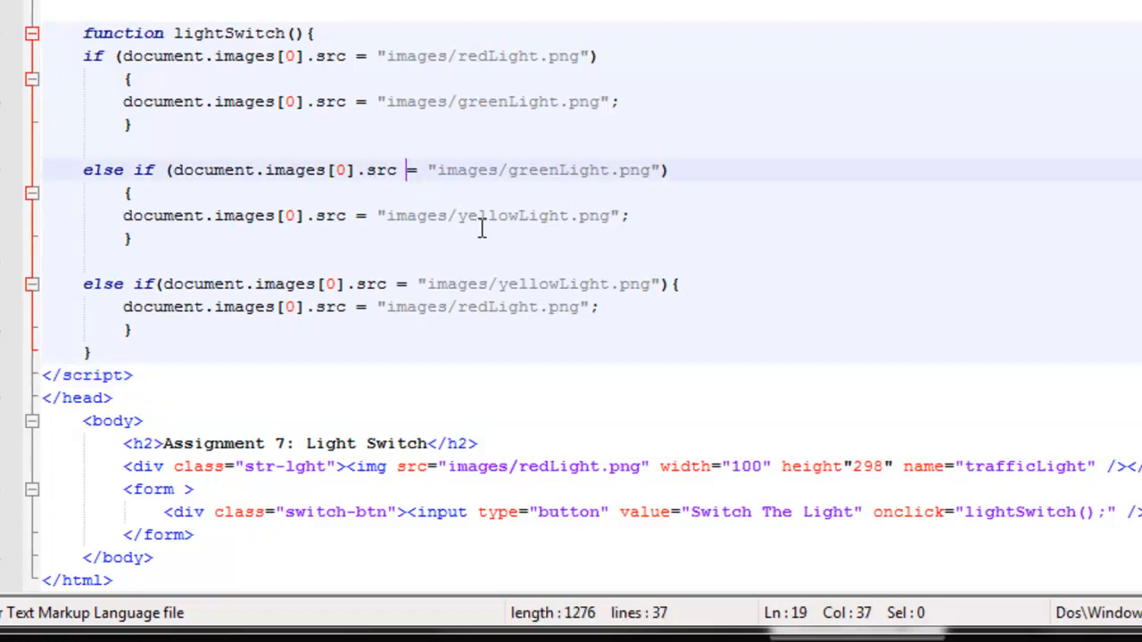
- Turn the greenLight.png else-if comparison from = into ==
text(+)
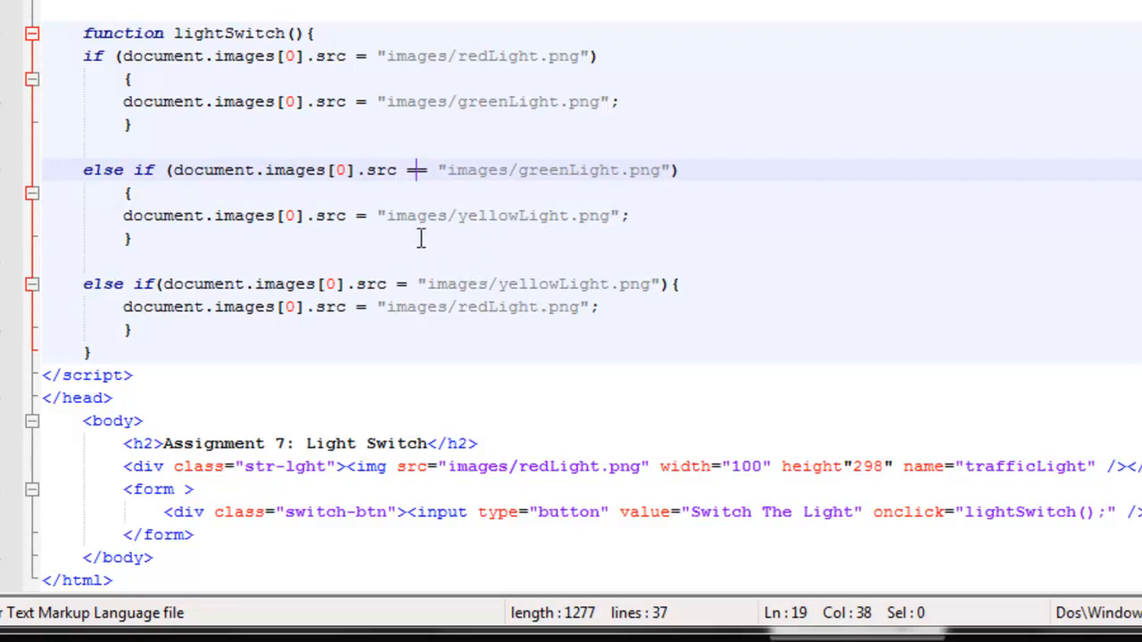